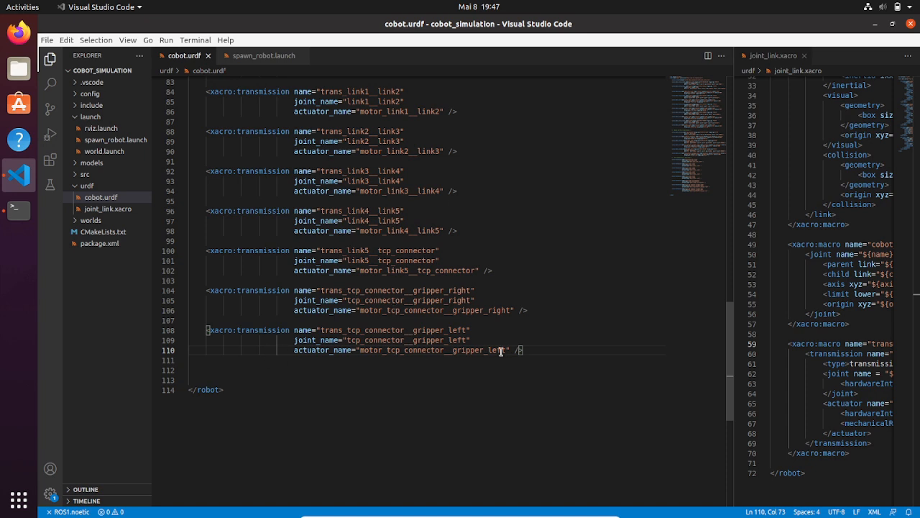
Insert a '<!-- Gazebo plugin-->' comment and an empty <gazebo></gazebo> element below the last transmission.
click(522, 351)
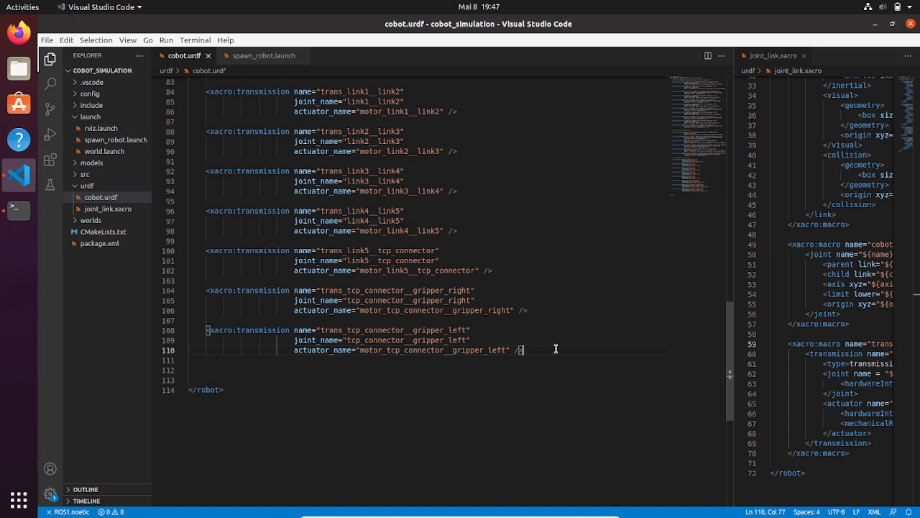
key(Enter)
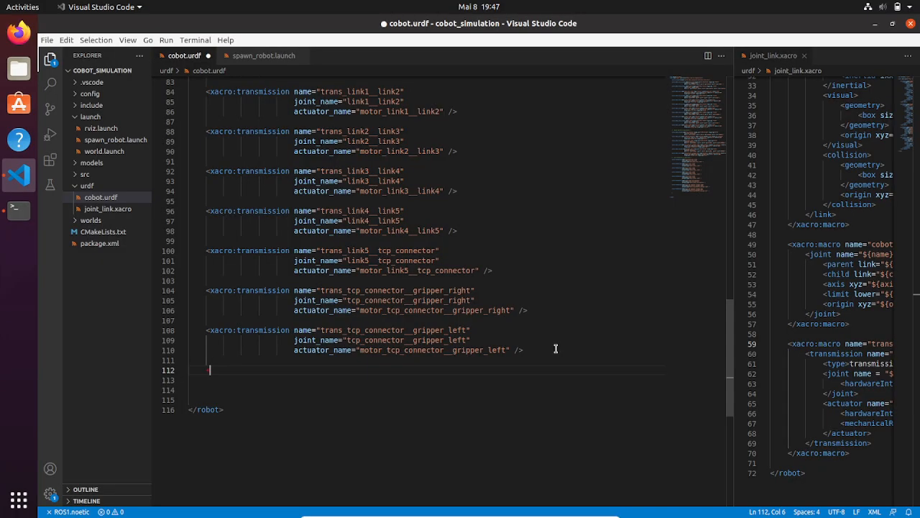
text(<!-- Gazebo plug -->)
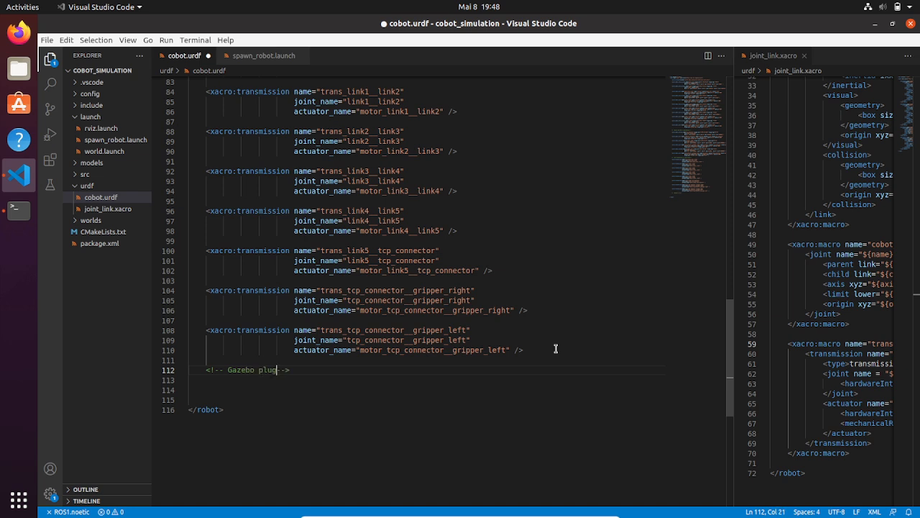
text(in)
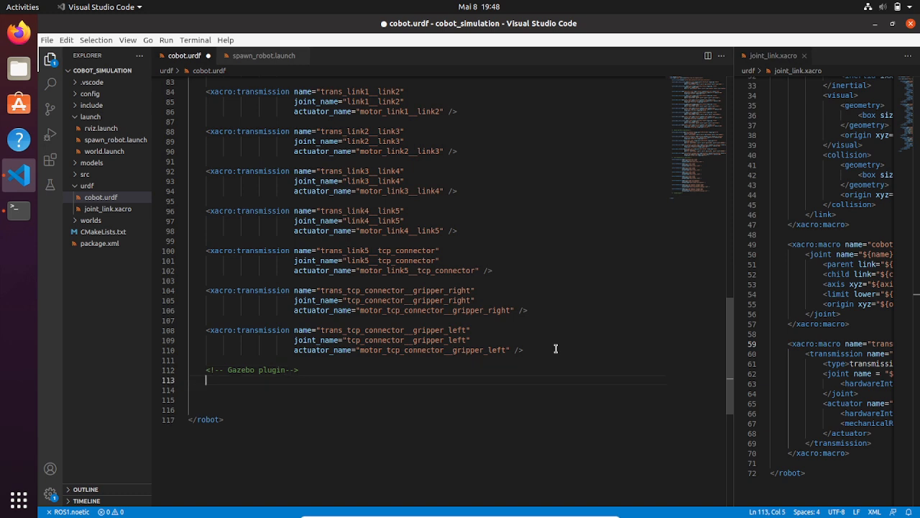
text(g)
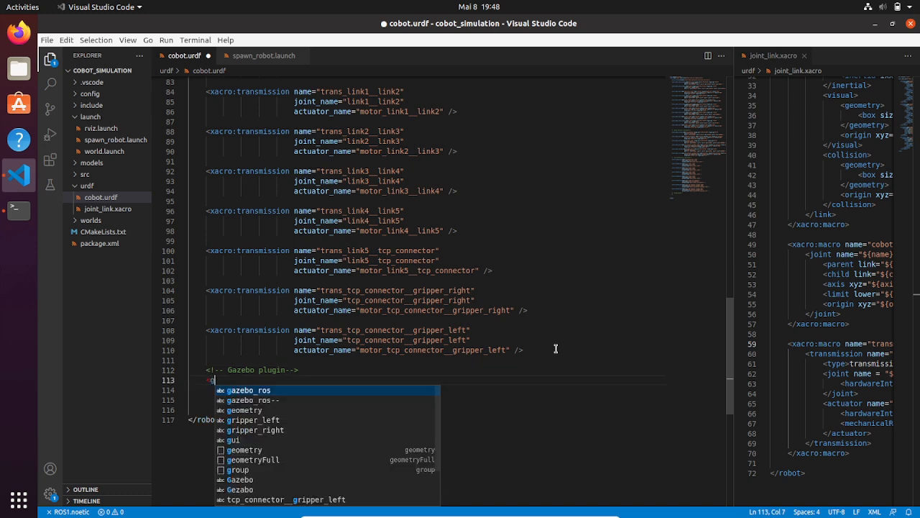
text(a)
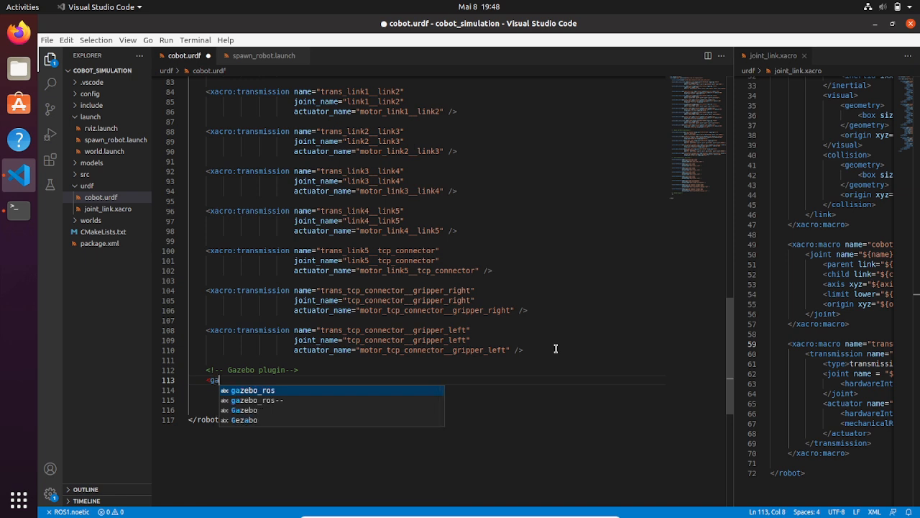
text(zebo>)
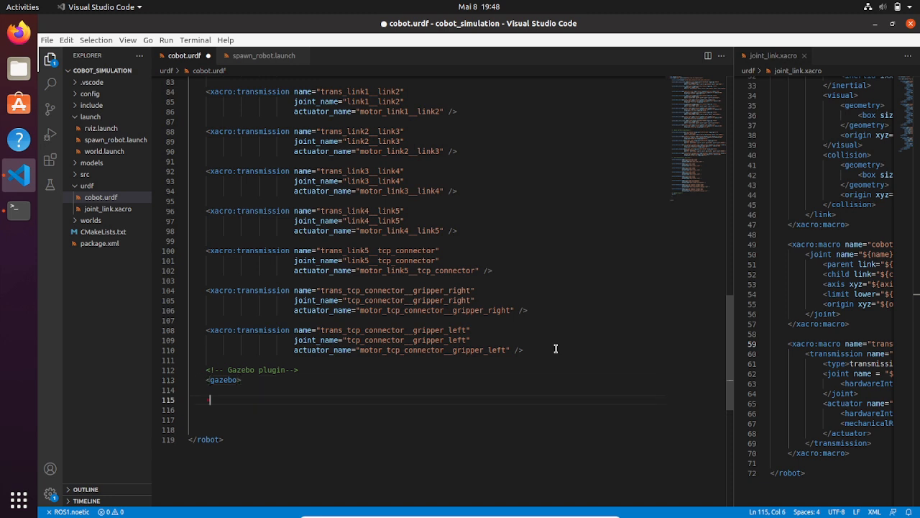
text(/gaze)
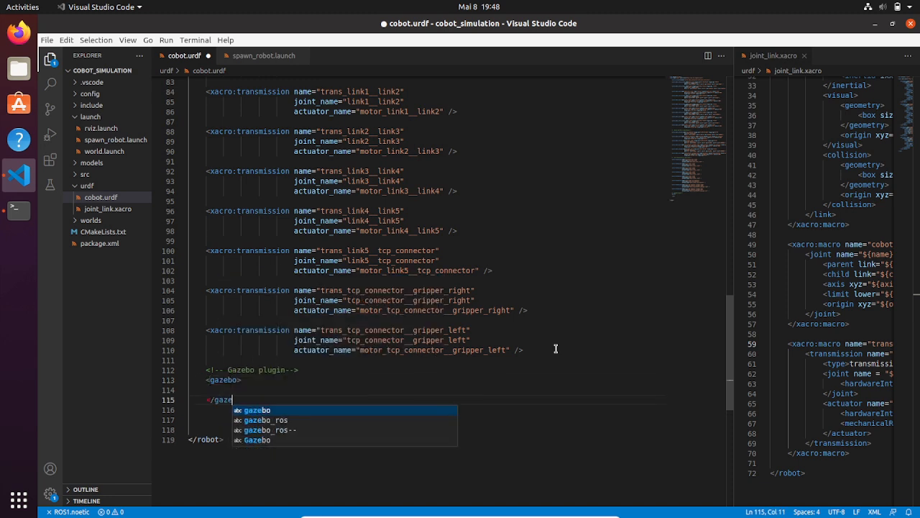
text(bo>)
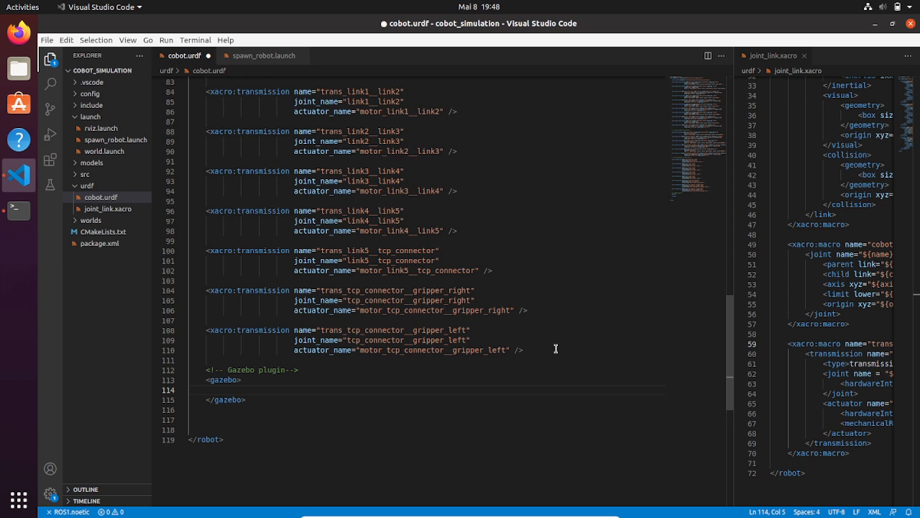
Finish the comment and start a plugin element named "gazebo_ros_control" inside the gazebo block.
text(plug)
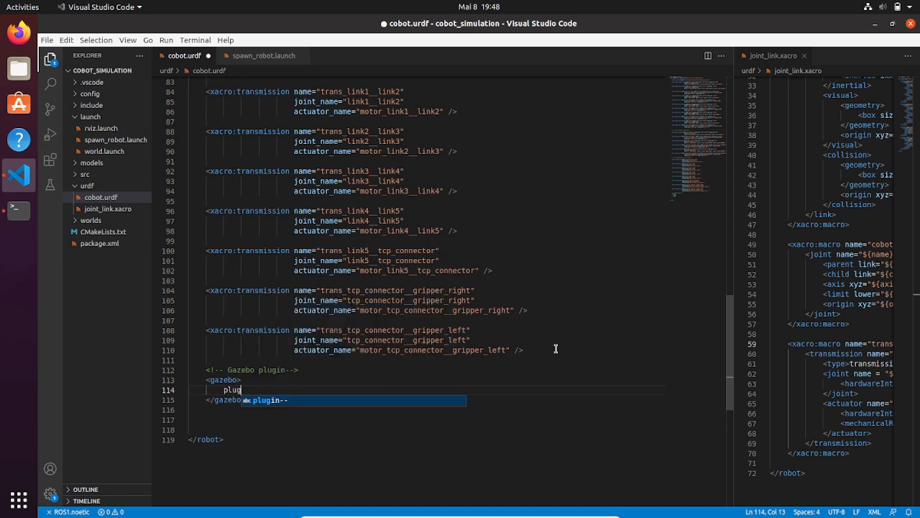
text(in--)
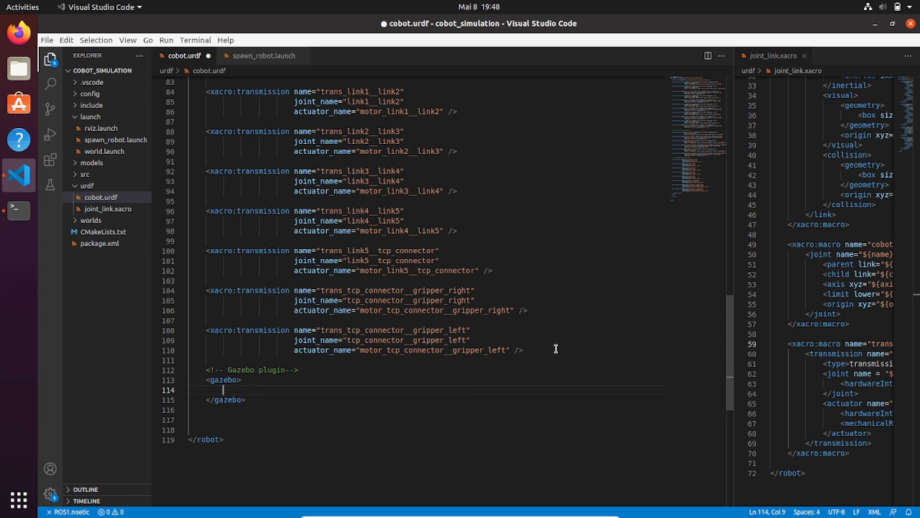
text(p)
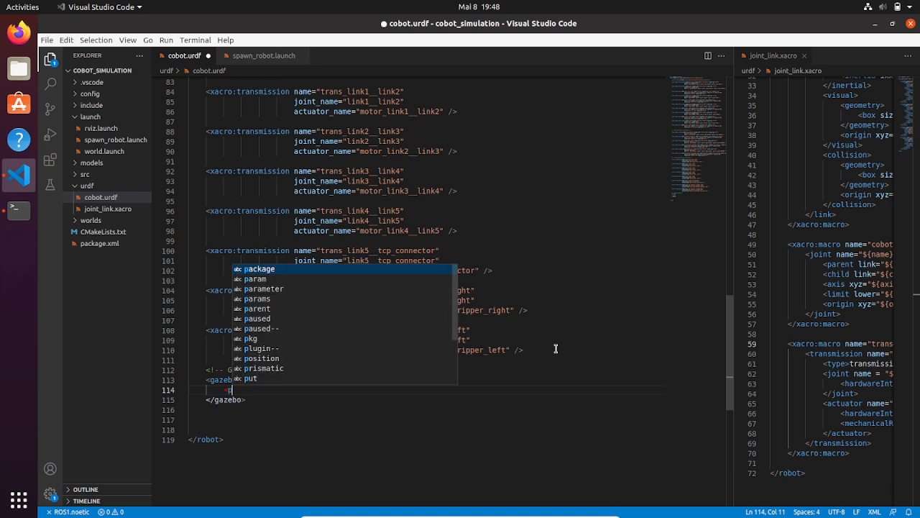
text(lugin na)
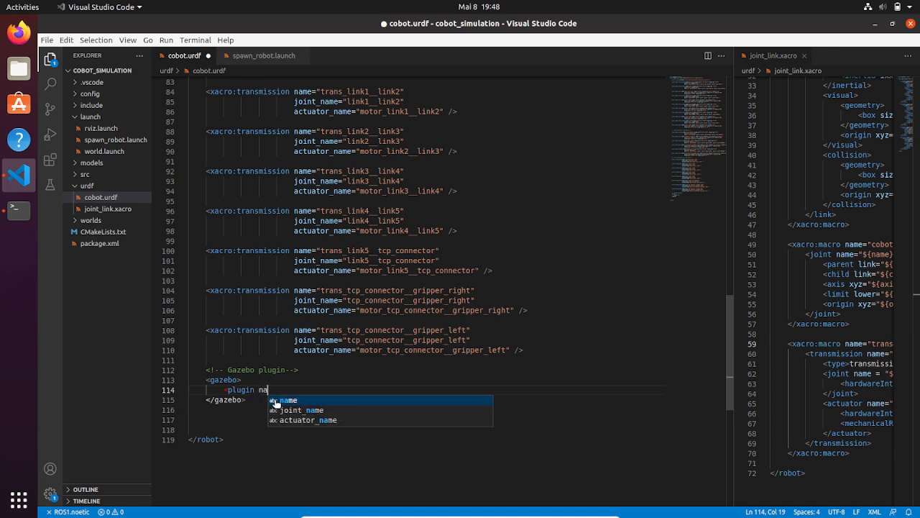
text(me=)
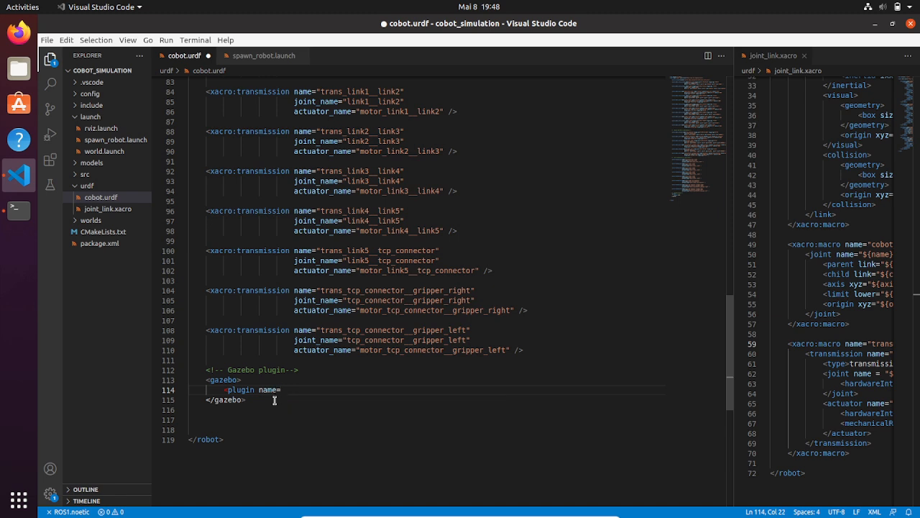
text(")
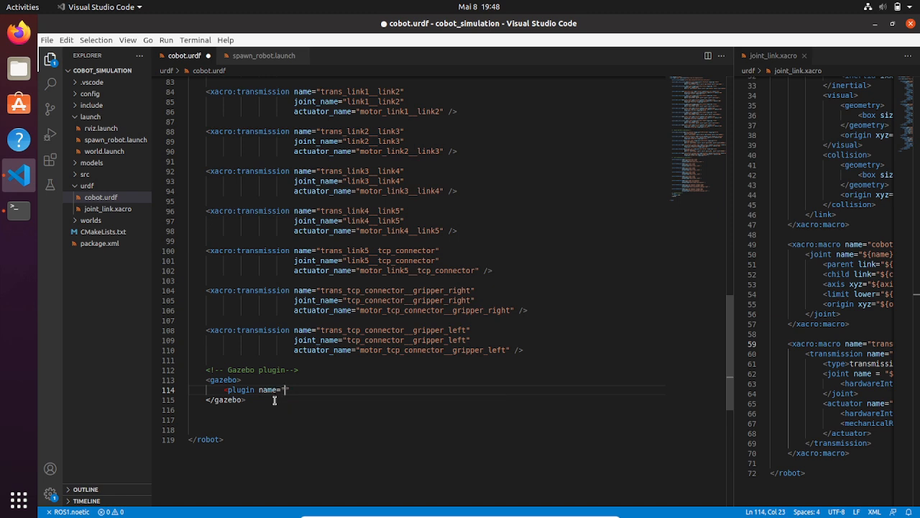
text(gazebo)
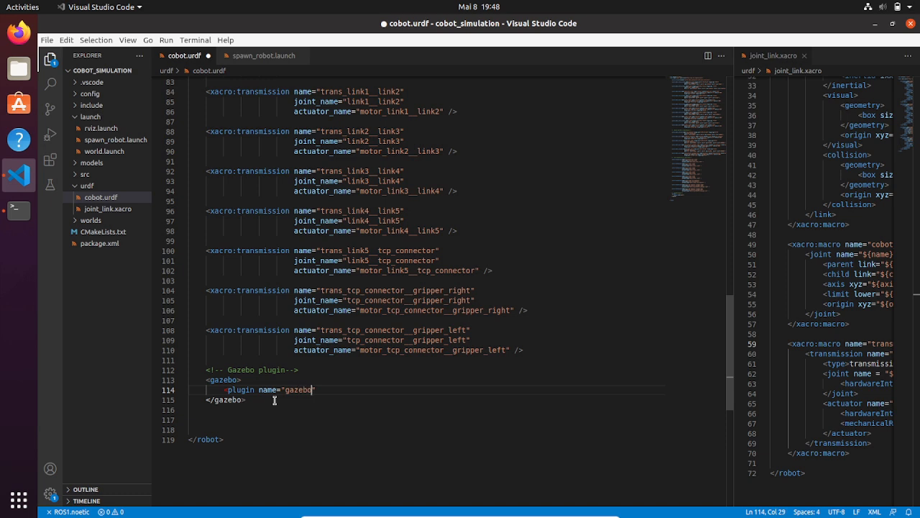
text(_)
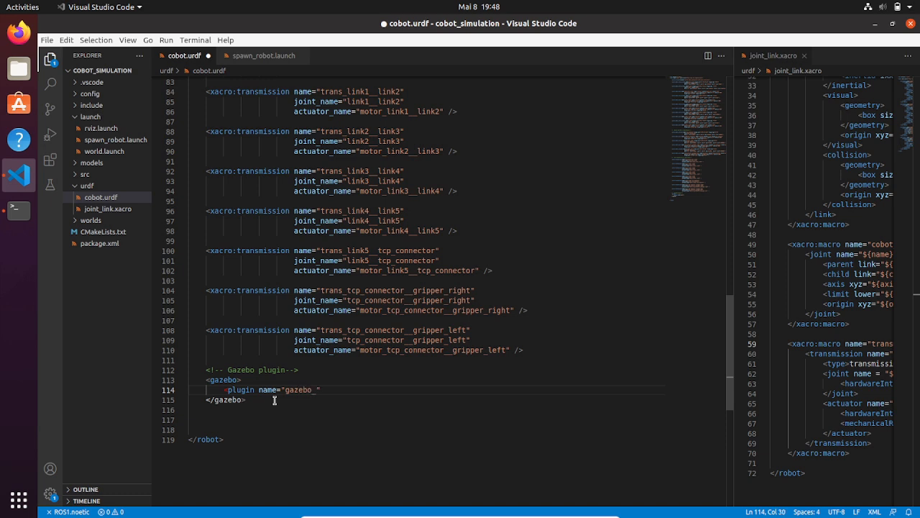
text(ros_control)
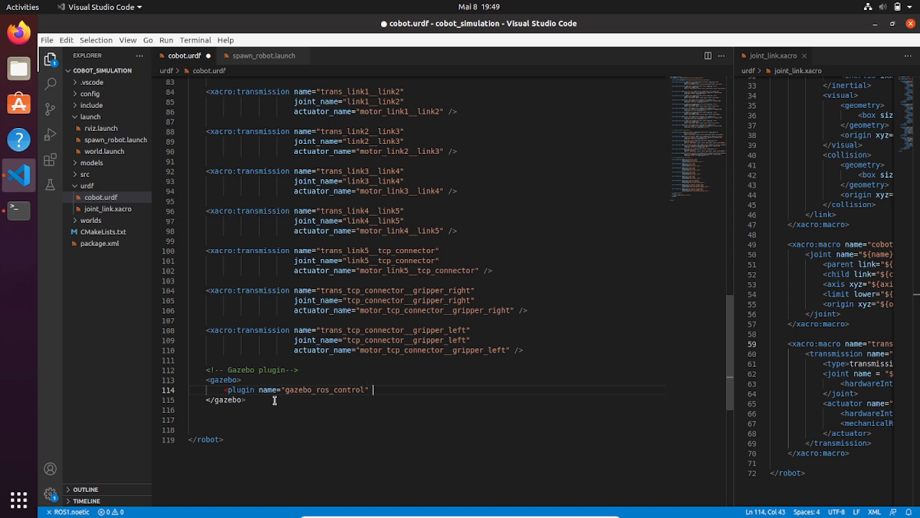
Give the plugin the filename attribute "libgazebo_ros_control.so".
text(filename)
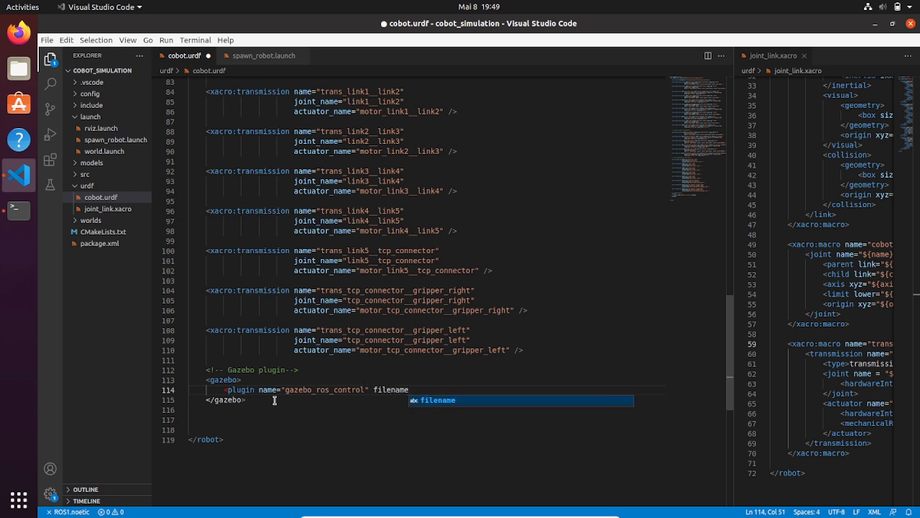
text(="")
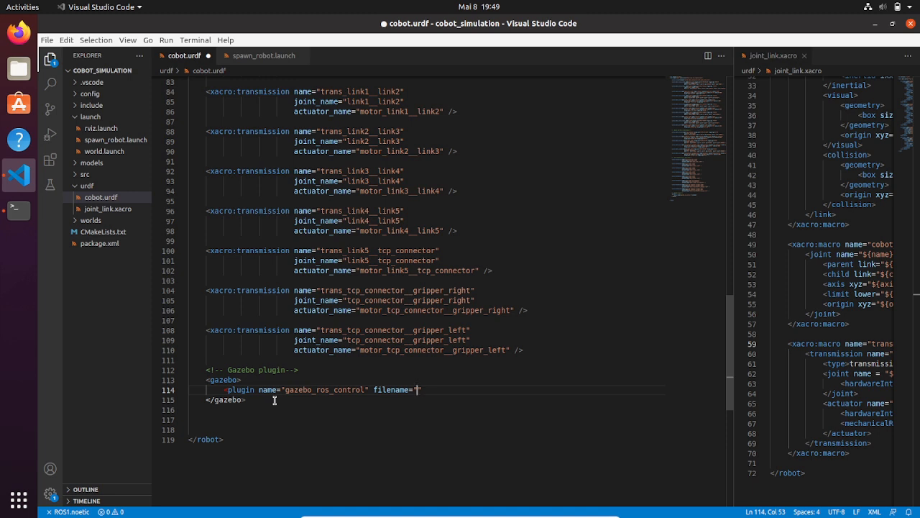
text(lib)
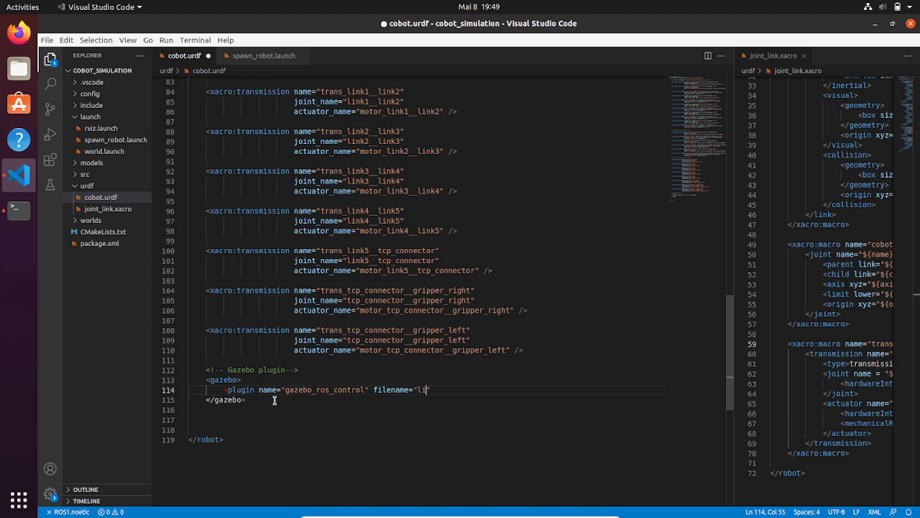
text(b)
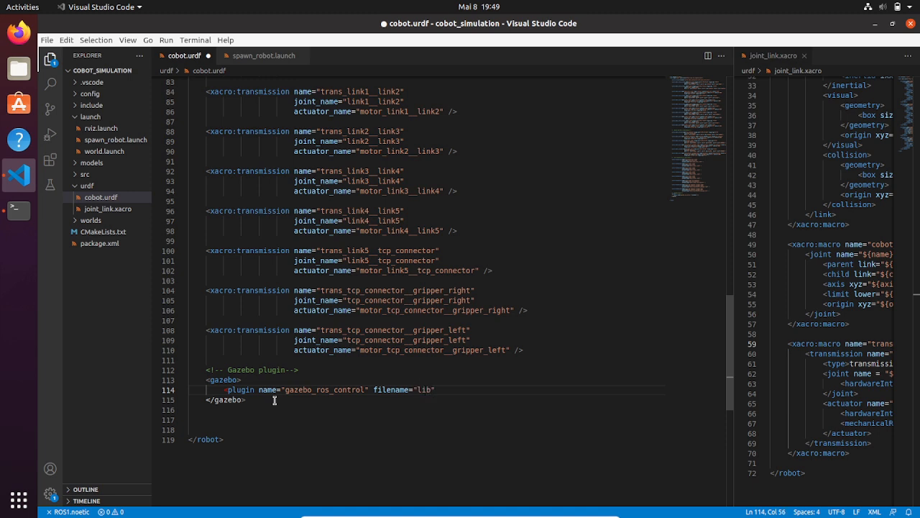
text(gazebo)
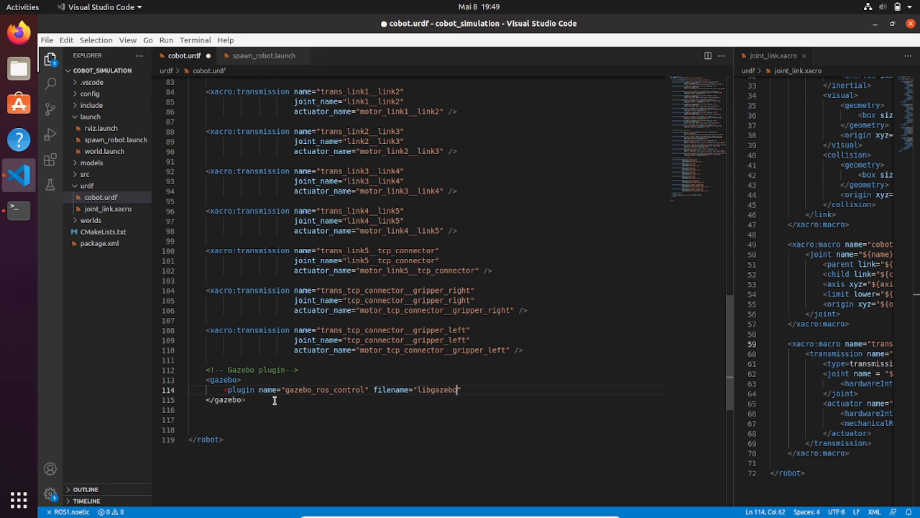
text(_ros_control.so)
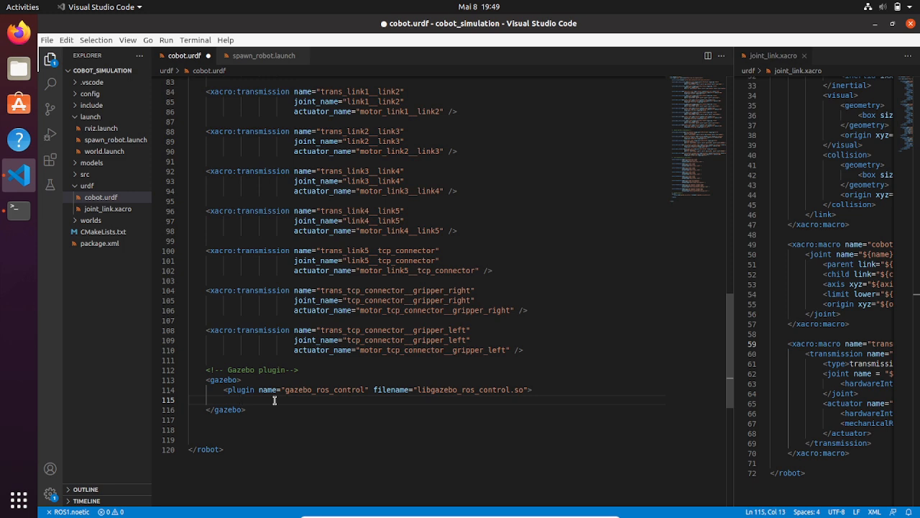
Add <robotNamespace>/cobot/</robotNamespace> inside the gazebo_ros_control plugin.
text(robot)
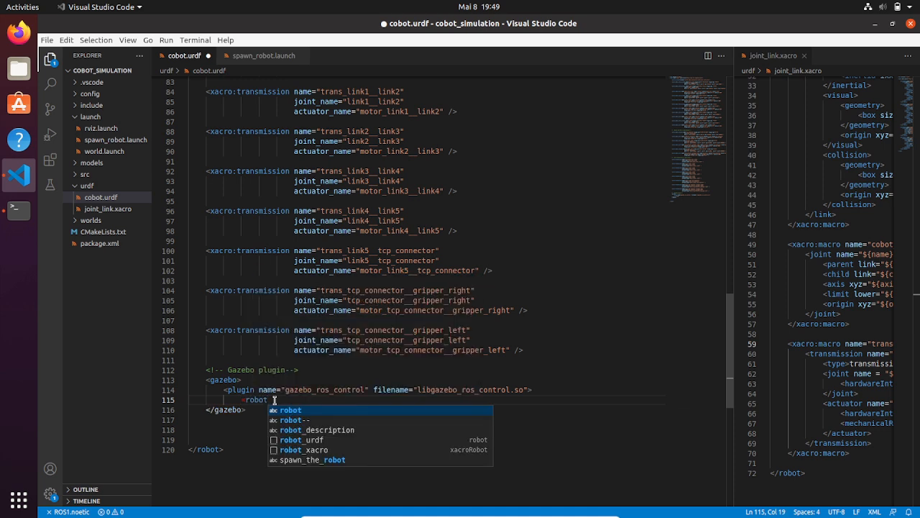
text(Namespace)
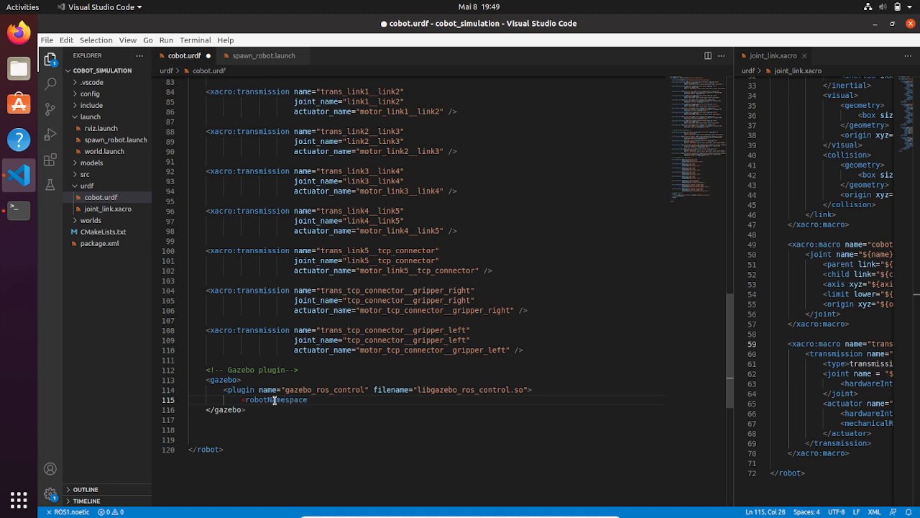
text(>)
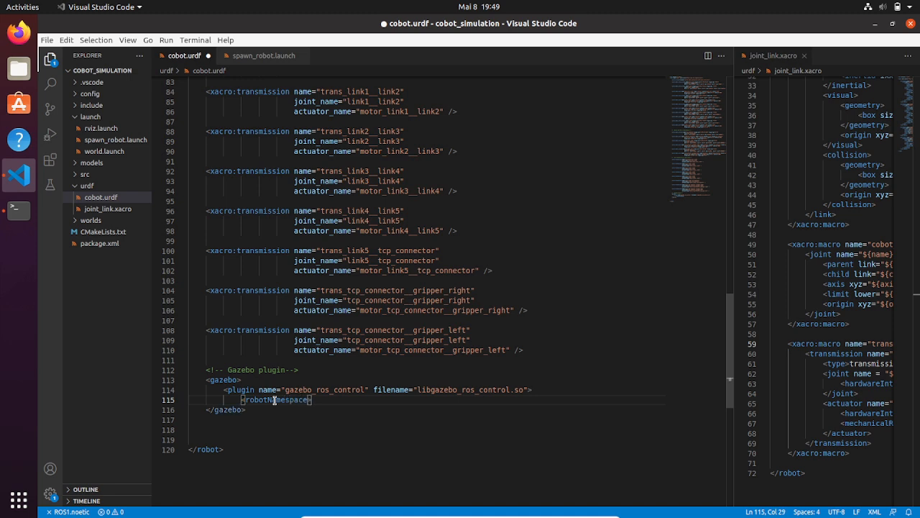
text(/)
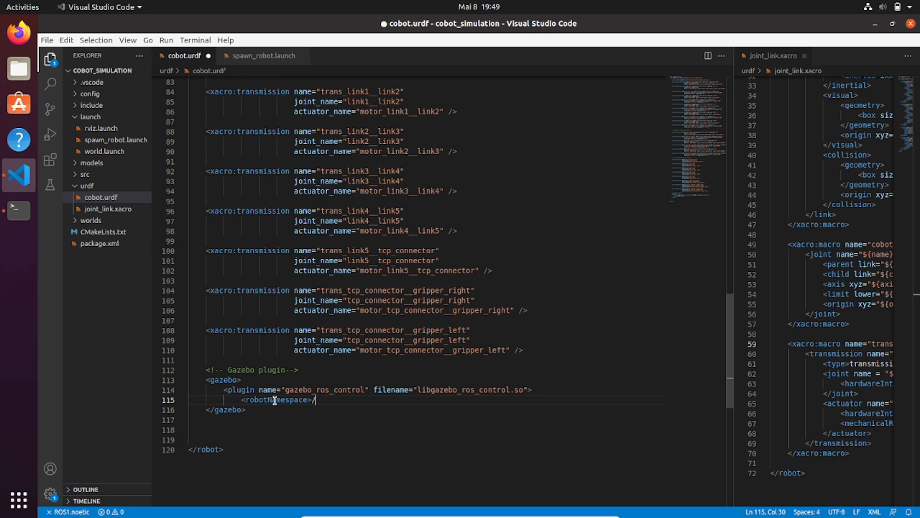
text(cobot)
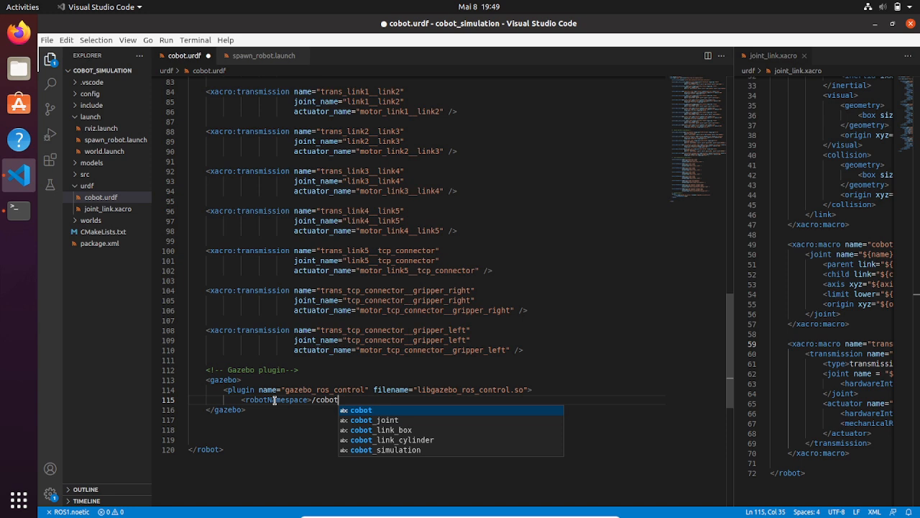
text(/)
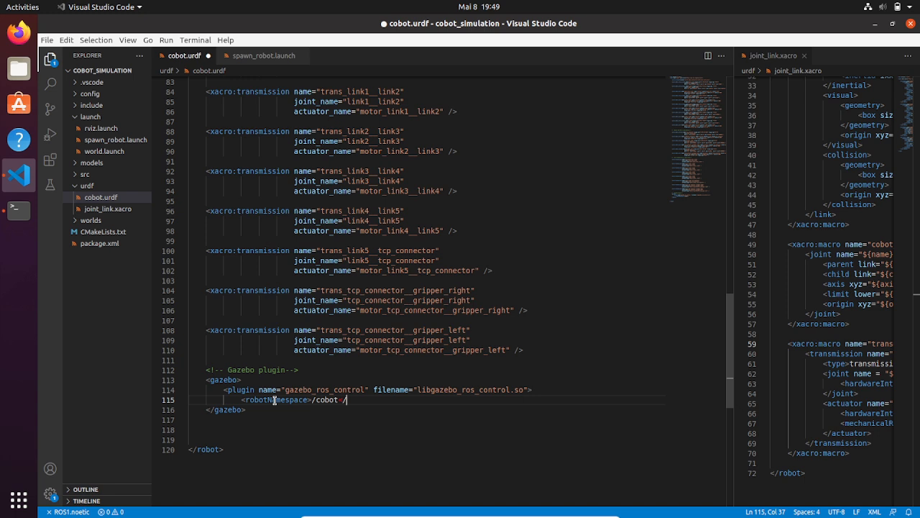
text(</robotNamespace>)
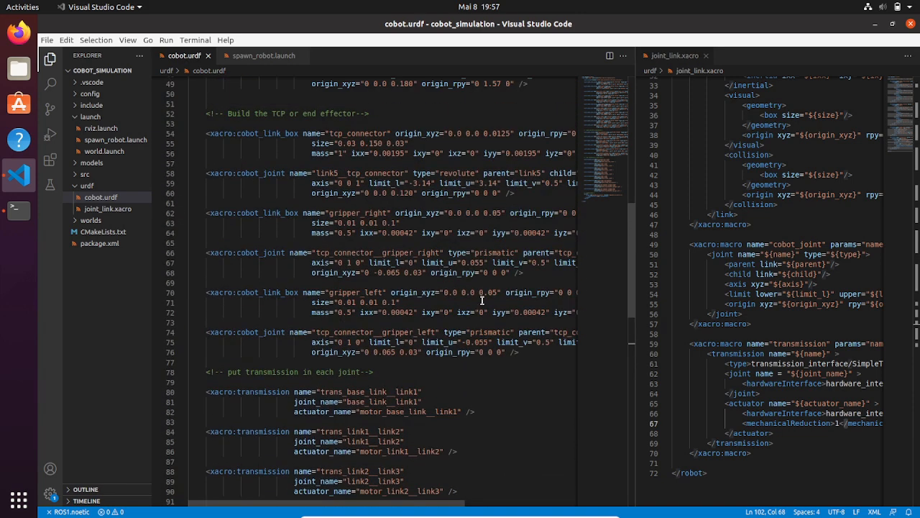
mouse_move(344, 175)
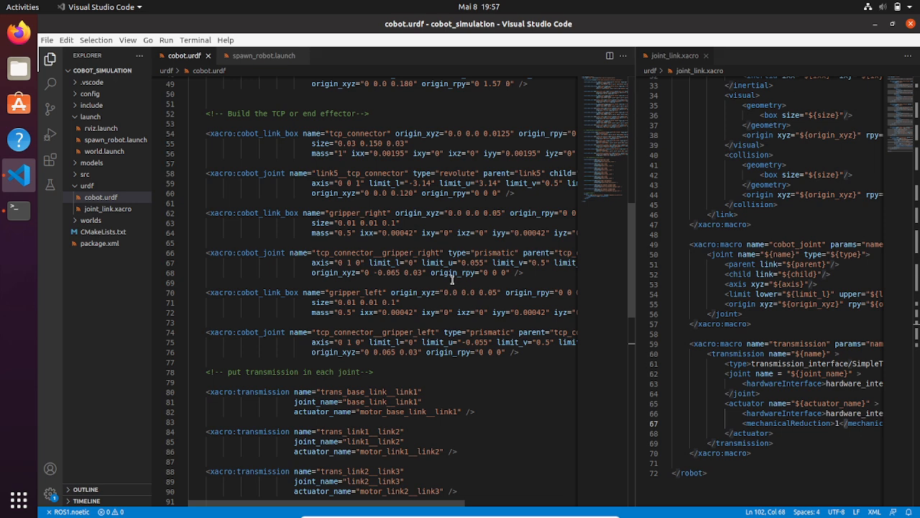
scroll(down, 3)
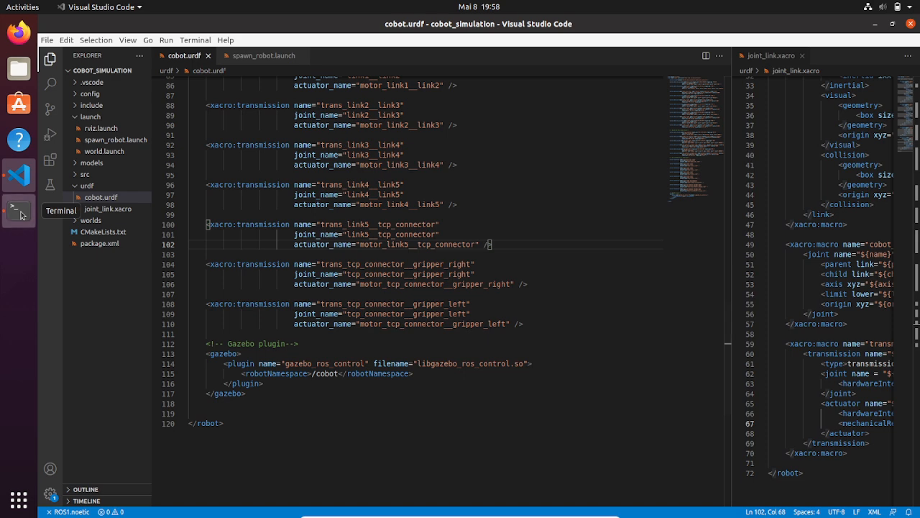
Run roslaunch cobot_simulation spawn_robot.launch from the terminal to spawn the cobot in Gazebo.
click(18, 210)
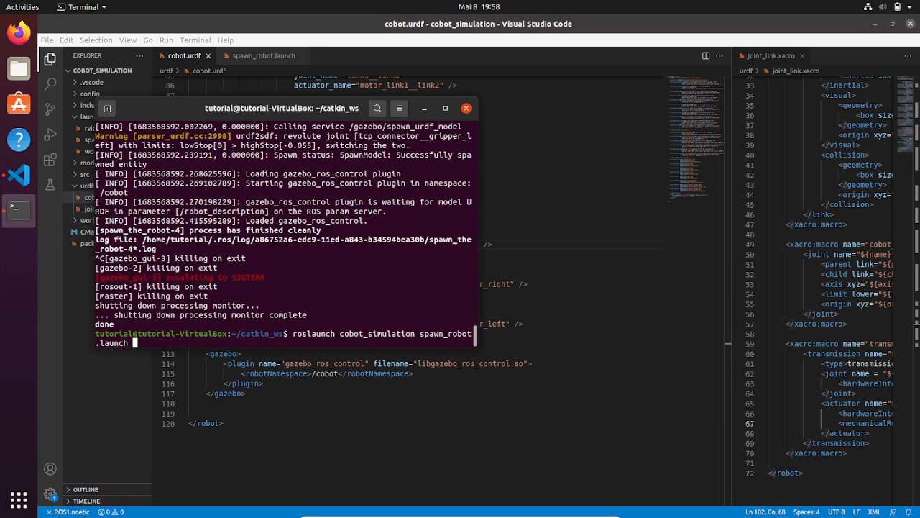
key(Return)
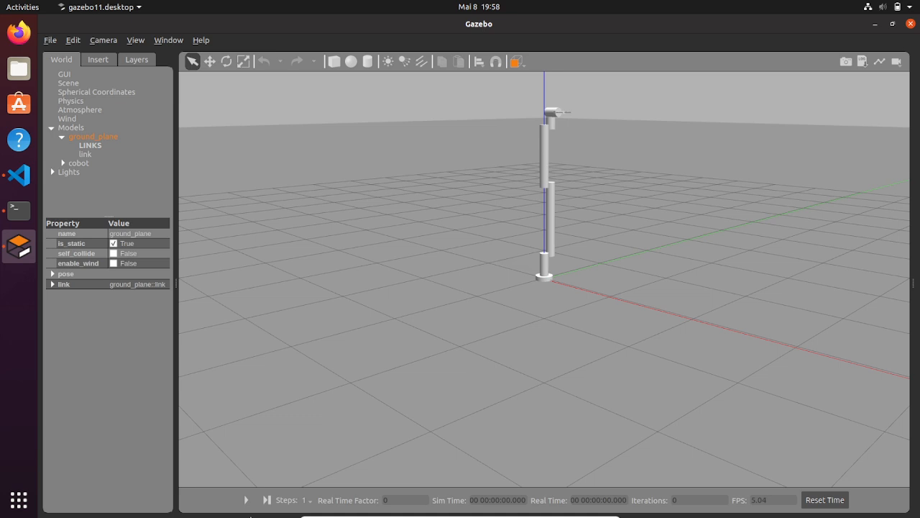
Start the Gazebo physics so the arm collapses, then return to the launch terminal log.
click(248, 500)
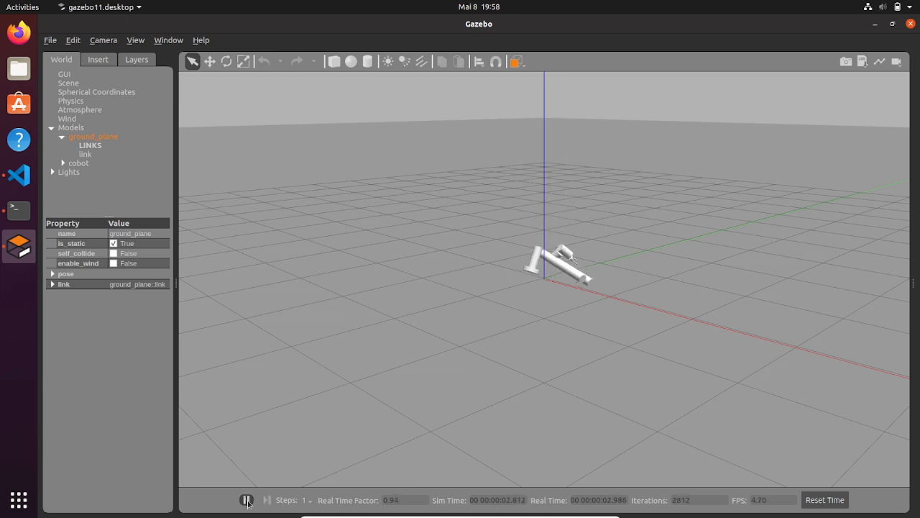
click(247, 498)
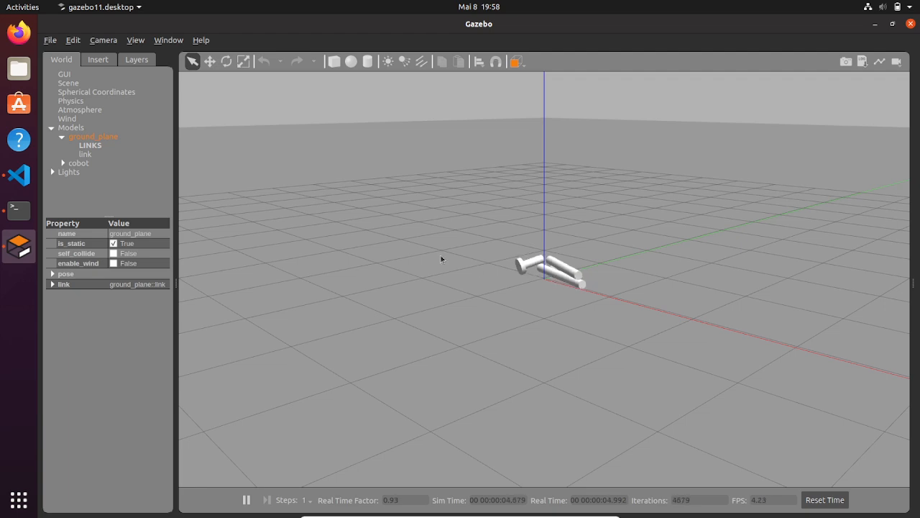
click(18, 208)
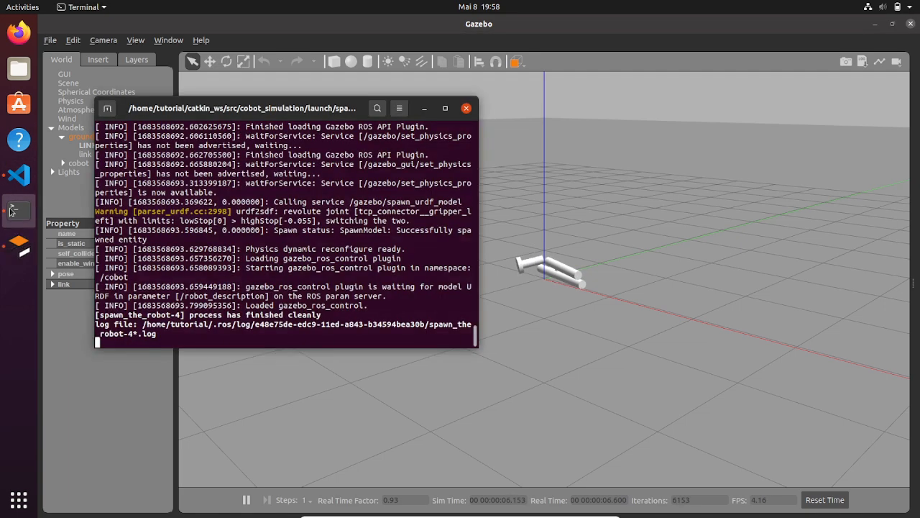